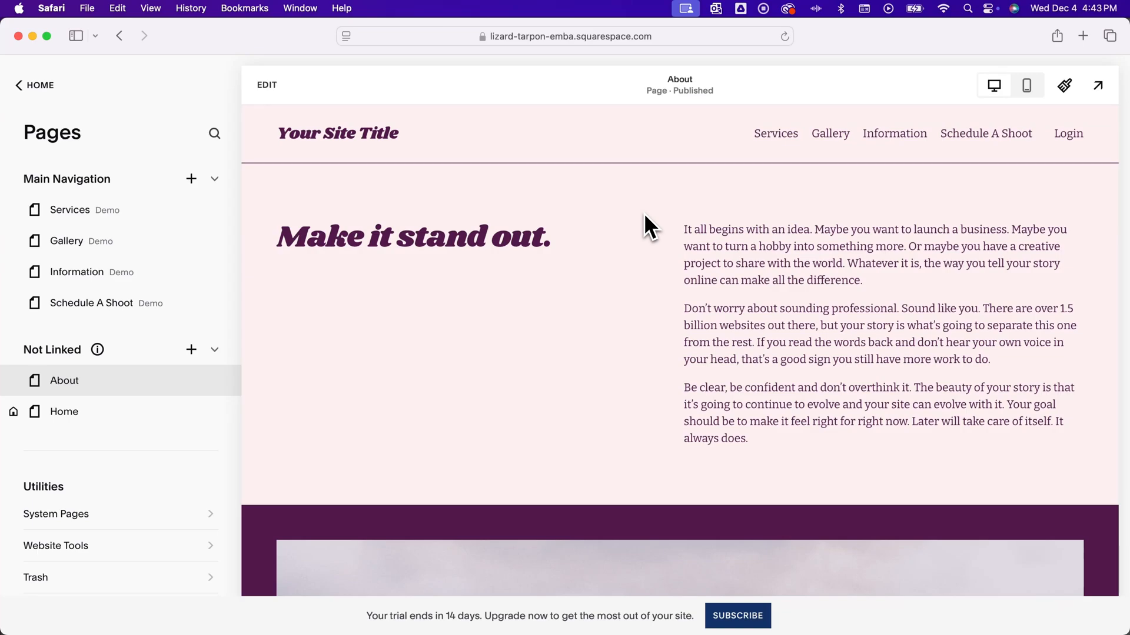
mouse_move(573, 228)
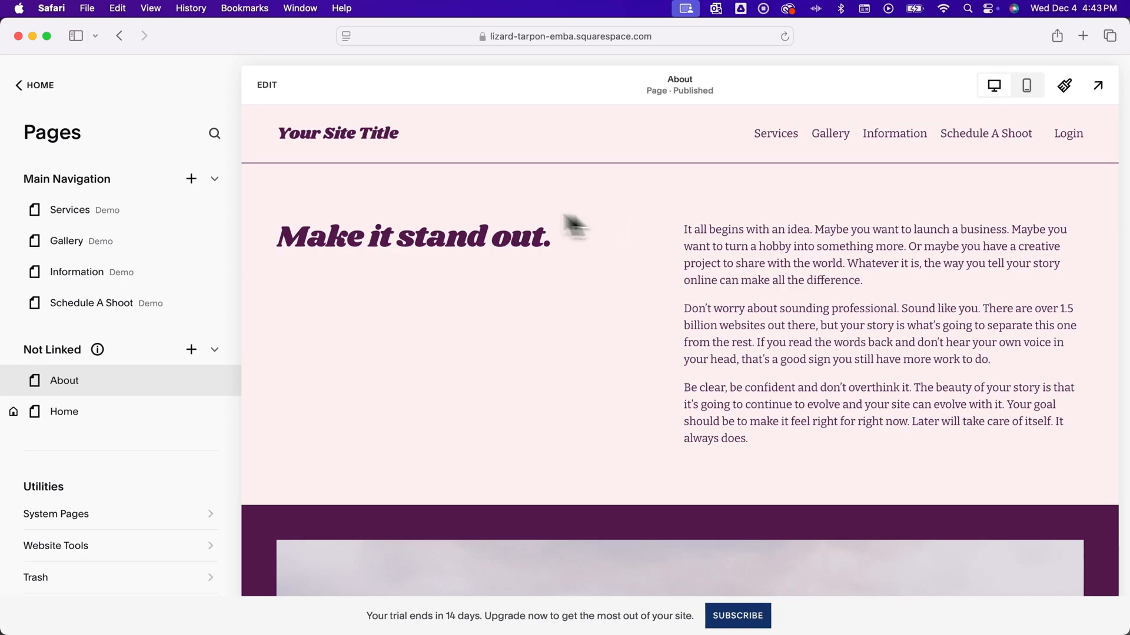
Step: Add a new Link page under Not Linked and switch its link type from URL to File
left_click(34, 85)
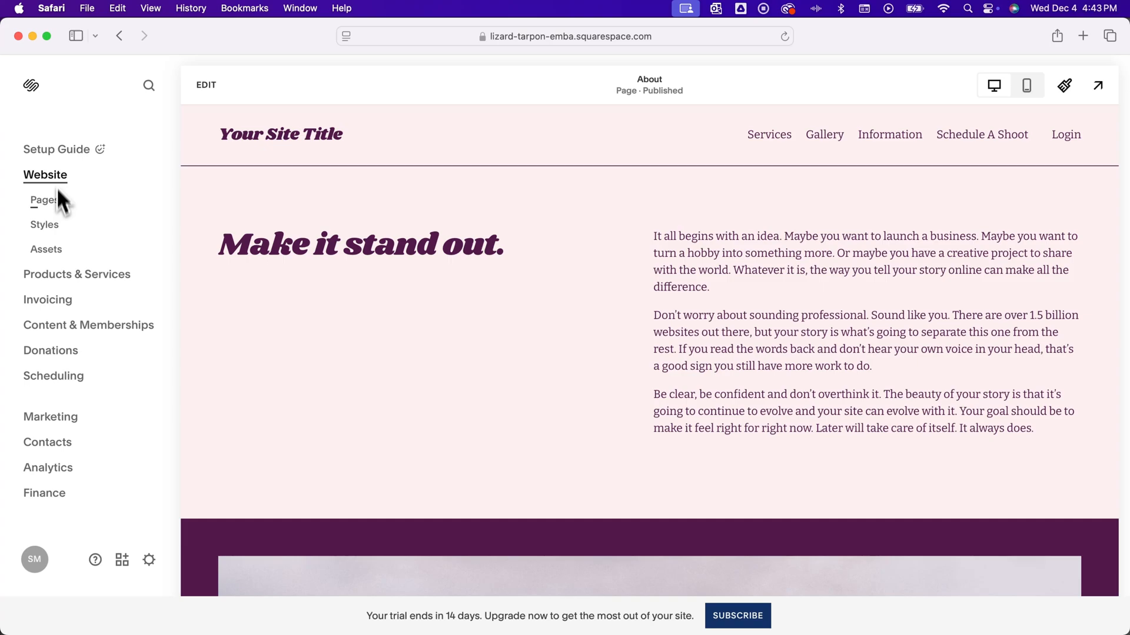
left_click(45, 249)
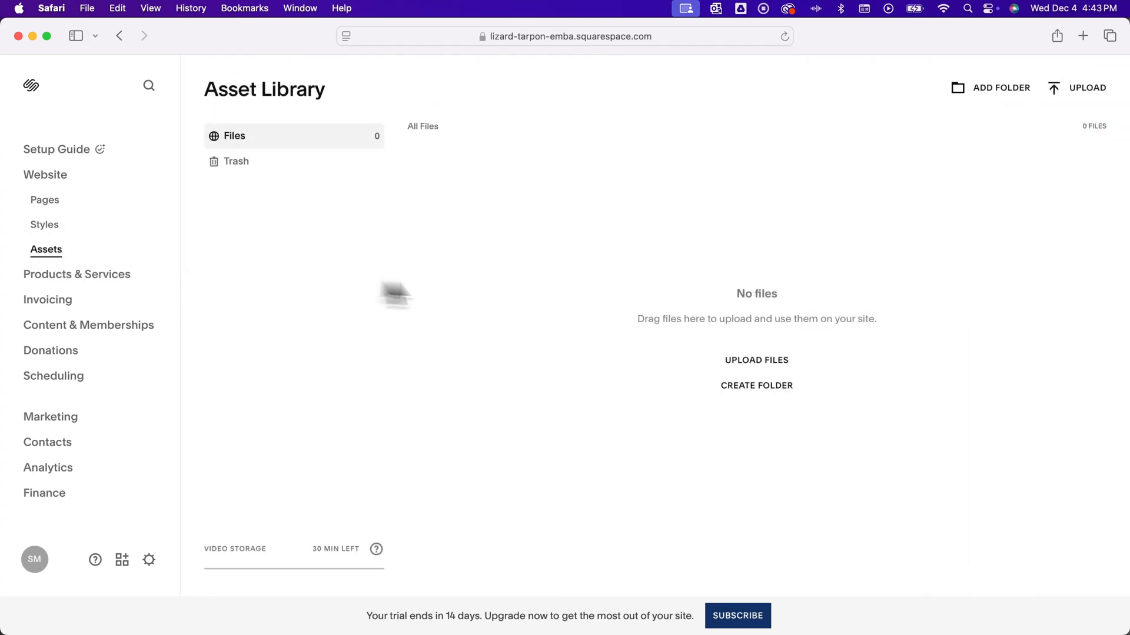
mouse_move(594, 299)
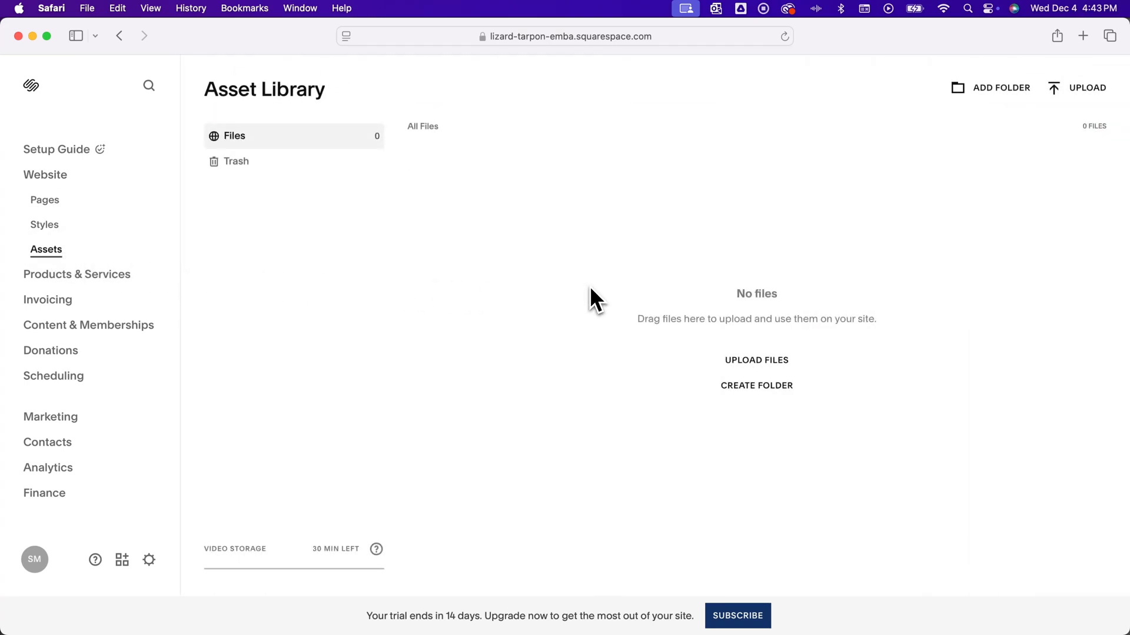
mouse_move(65, 213)
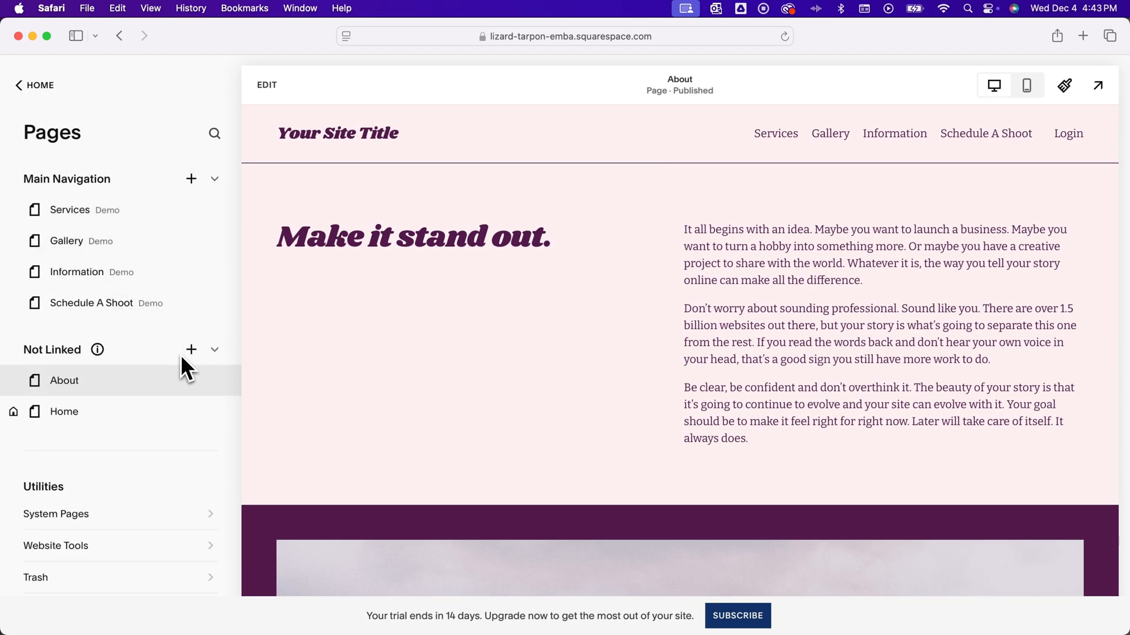
left_click(191, 350)
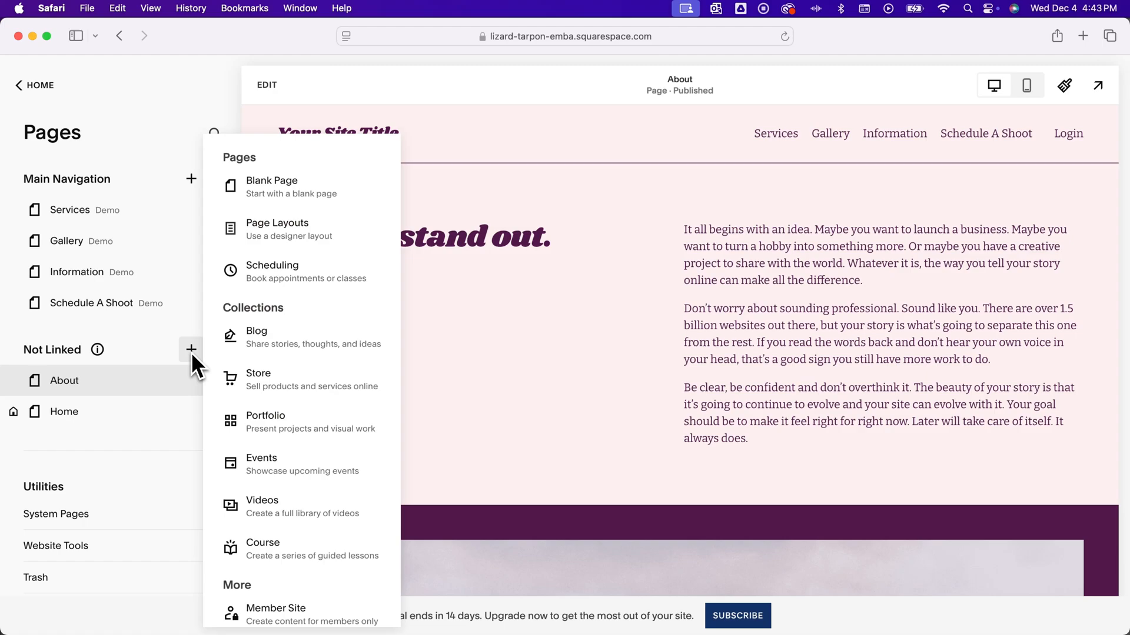
mouse_move(262, 380)
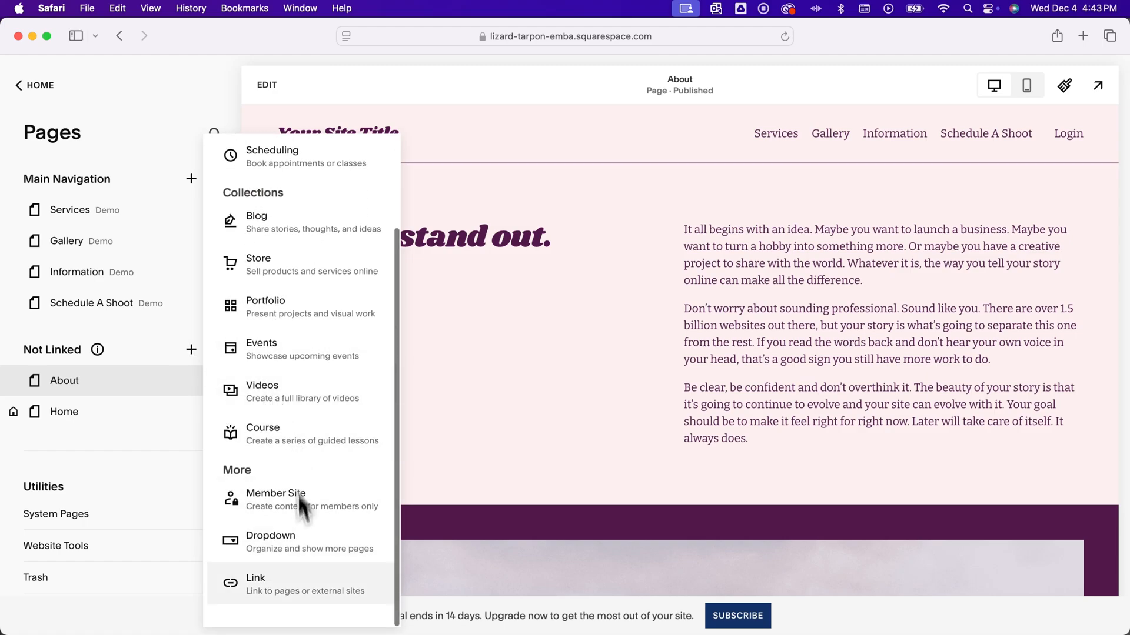
mouse_move(339, 604)
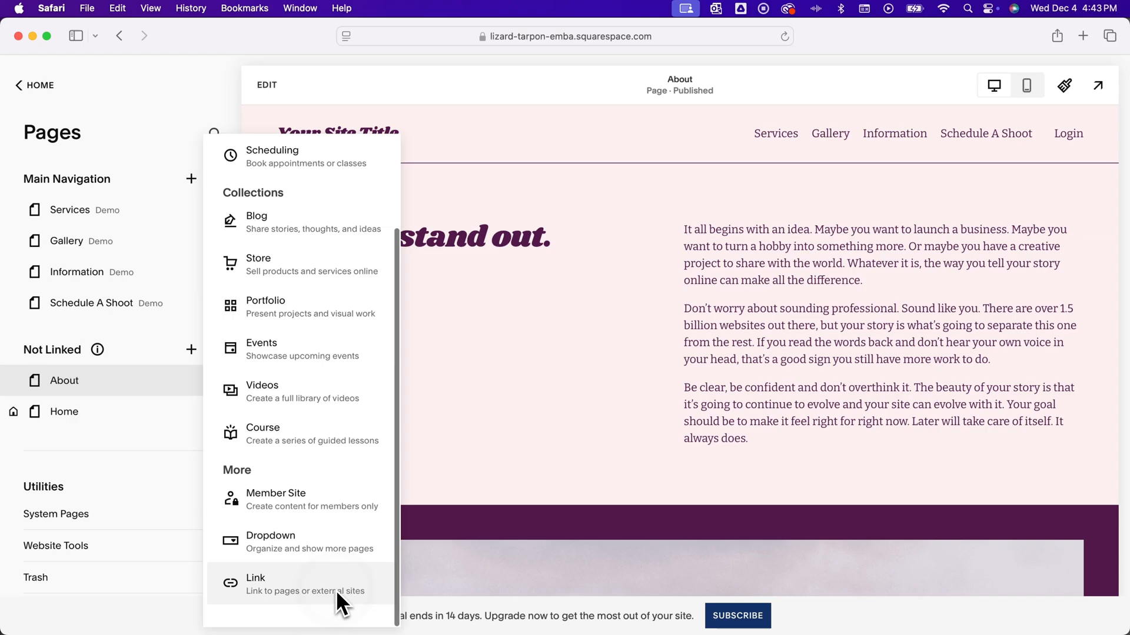
left_click(256, 578)
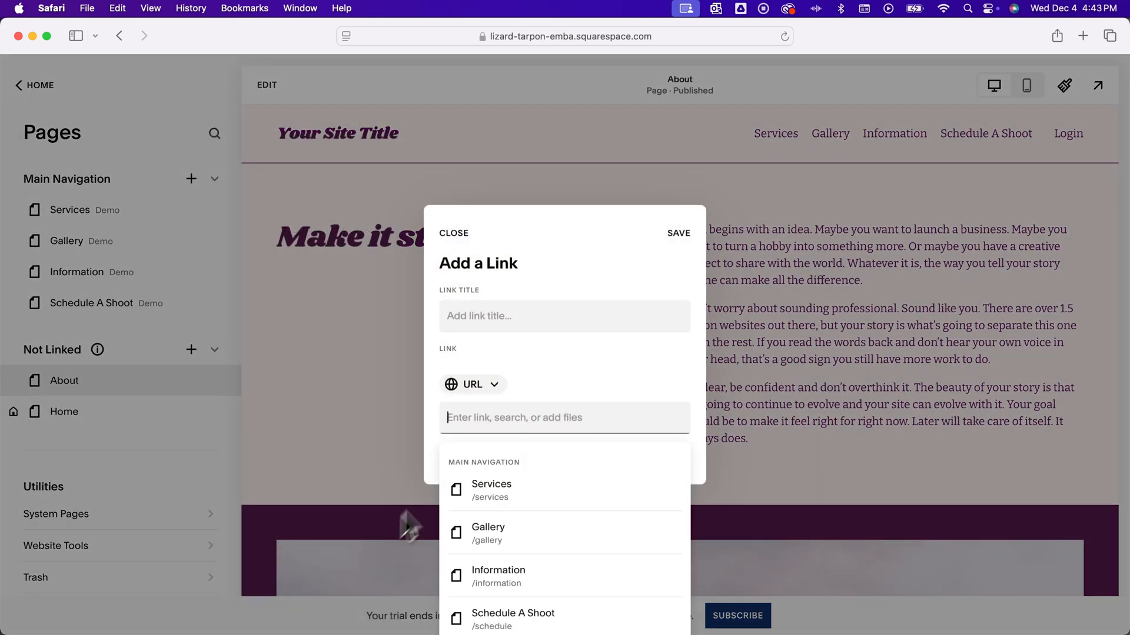
left_click(472, 383)
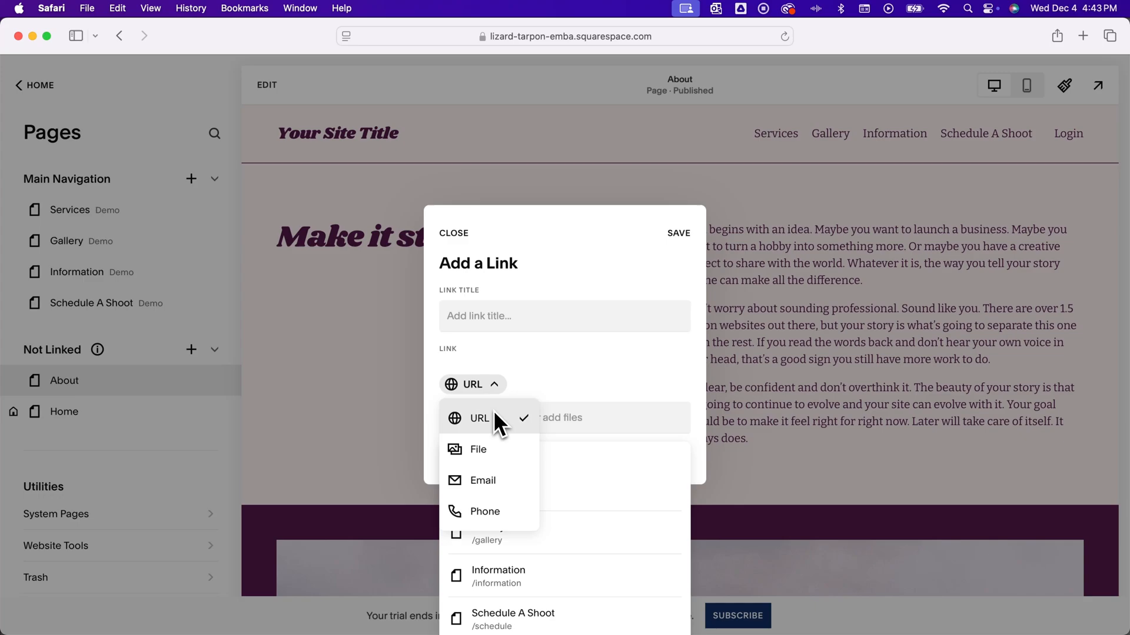
mouse_move(501, 460)
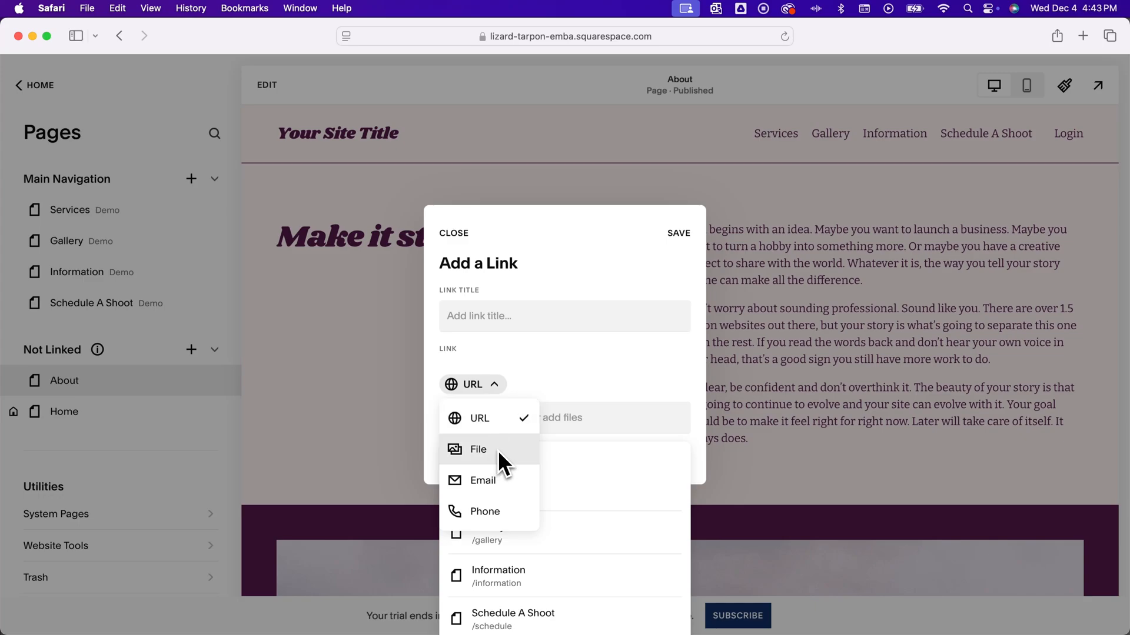
left_click(479, 449)
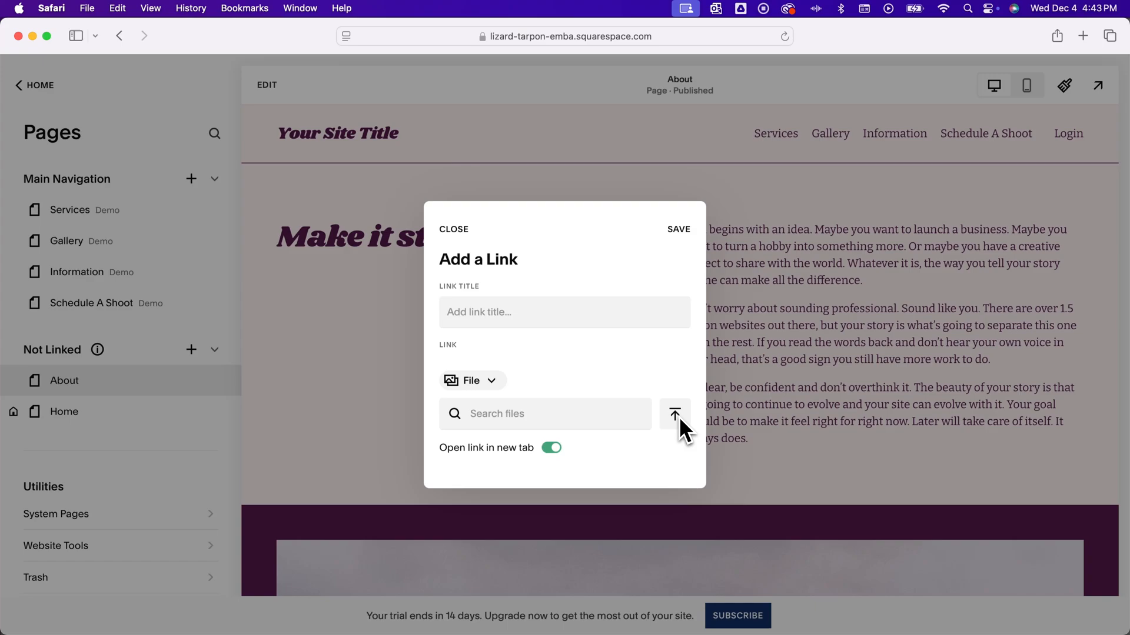
Step: Upload the transformed screenshot PDF from Downloads as the link's file
left_click(674, 413)
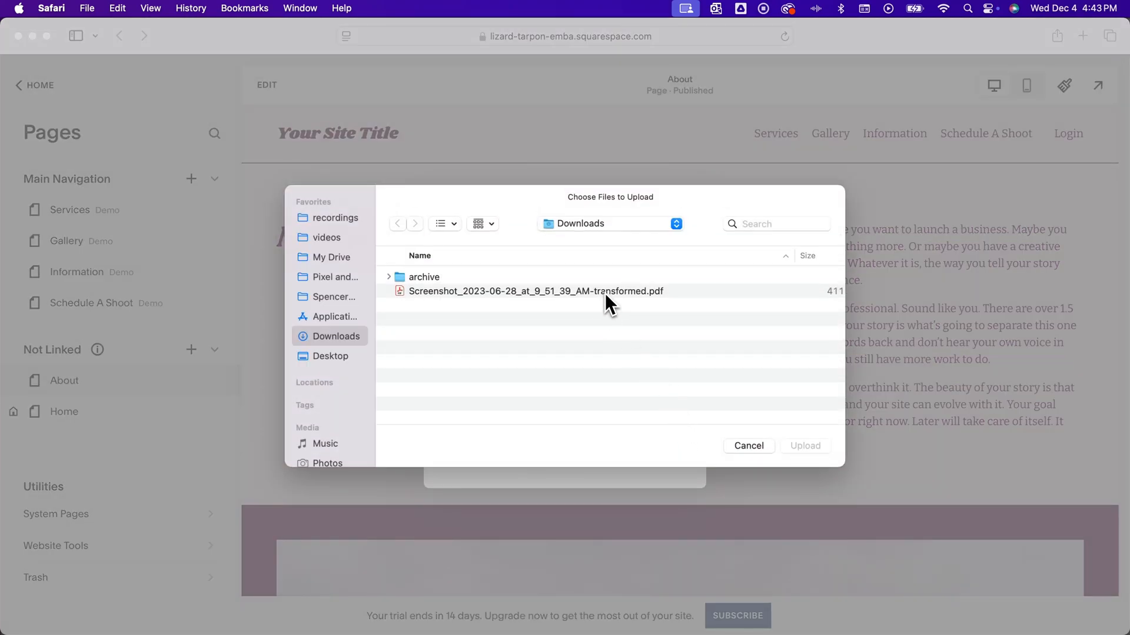
left_click(535, 291)
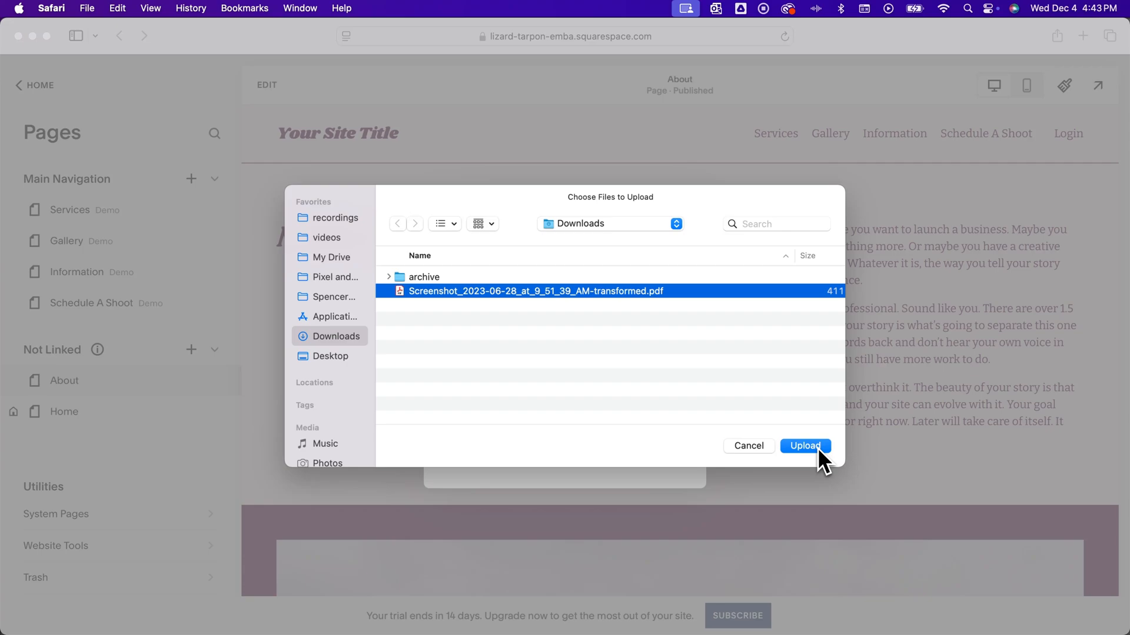
left_click(805, 446)
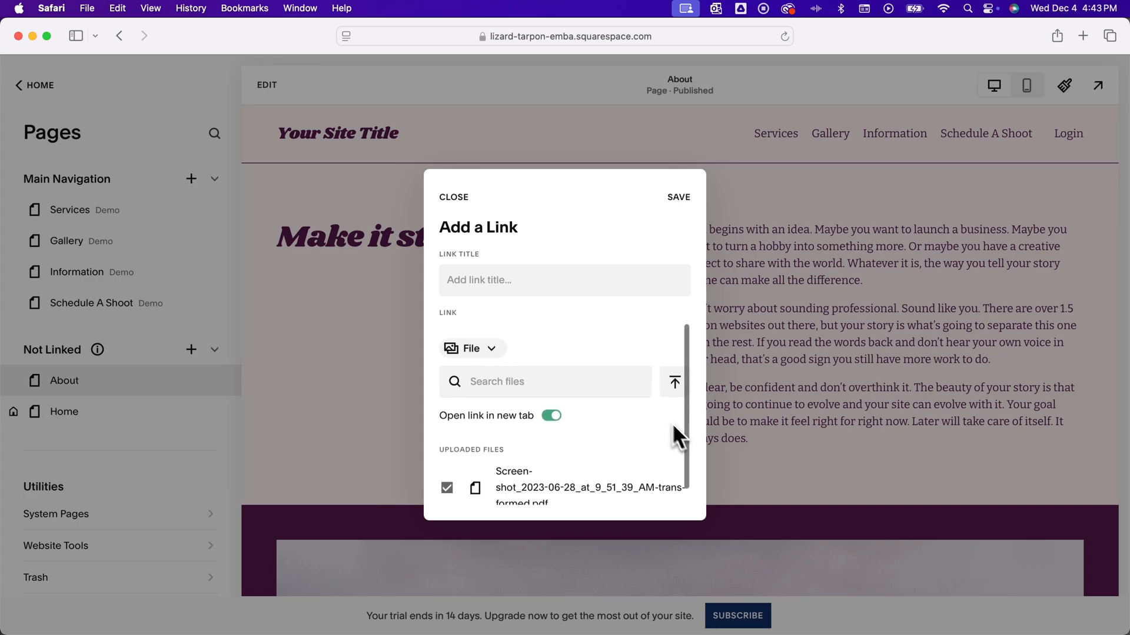
Step: Title the link page 'Free PDF Download' and save it under Not Linked
left_click(564, 280)
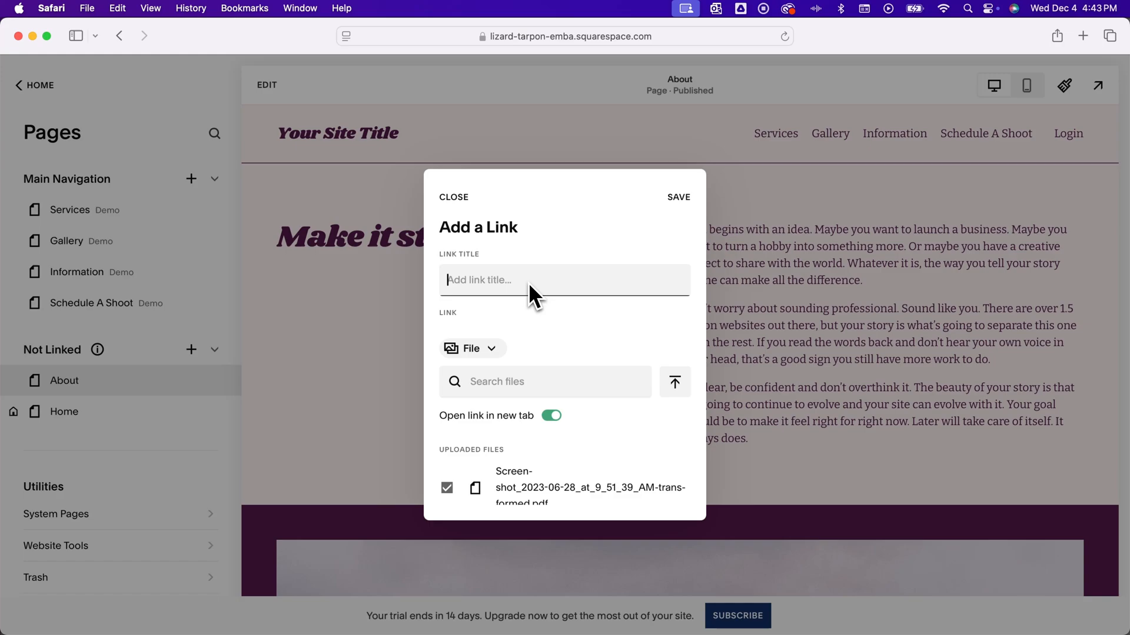
type("Free PDF Download")
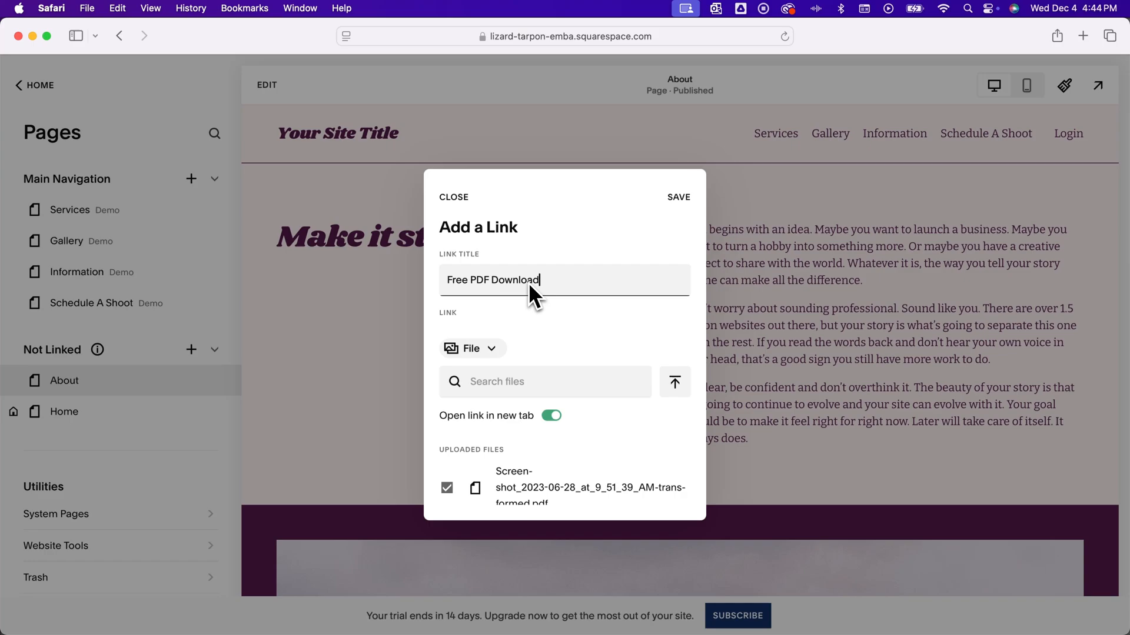
scroll("down", 3)
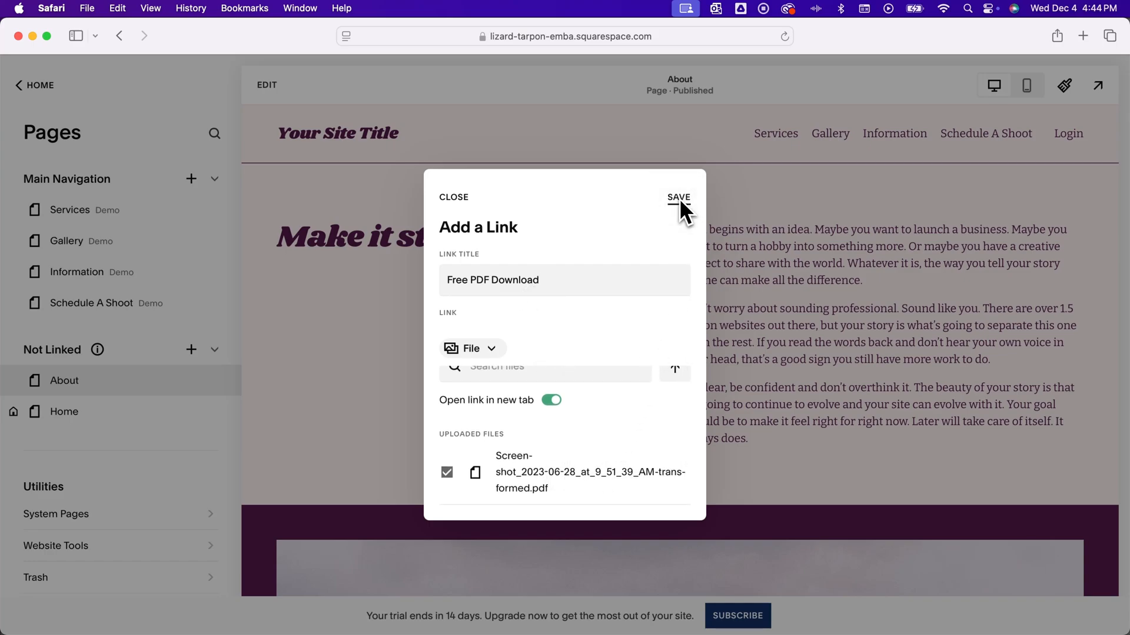
left_click(677, 197)
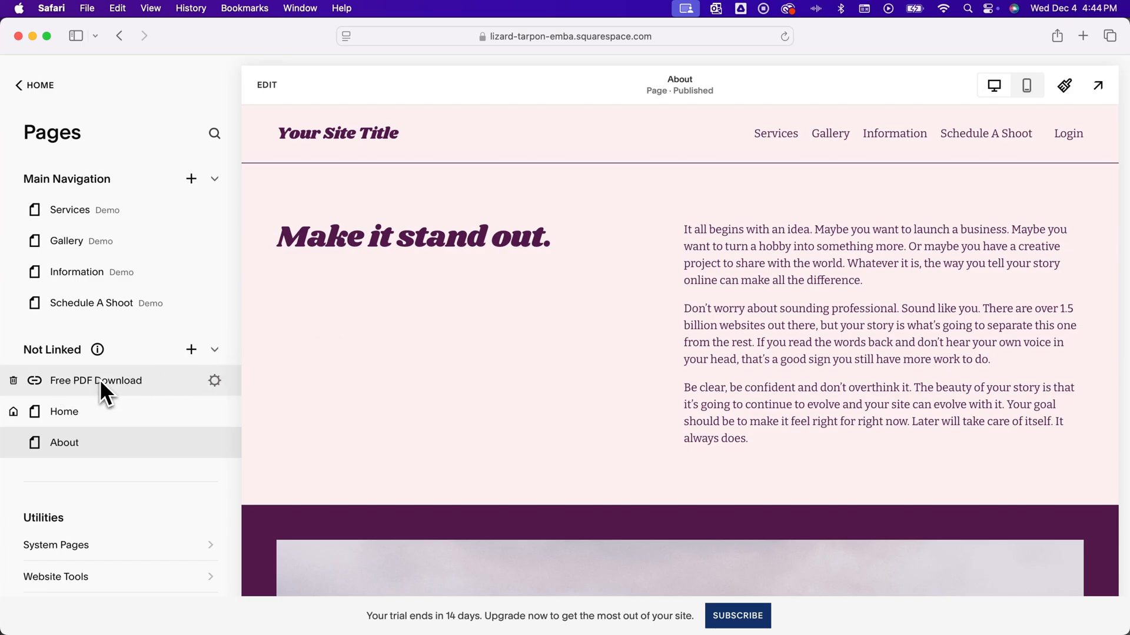
mouse_move(178, 397)
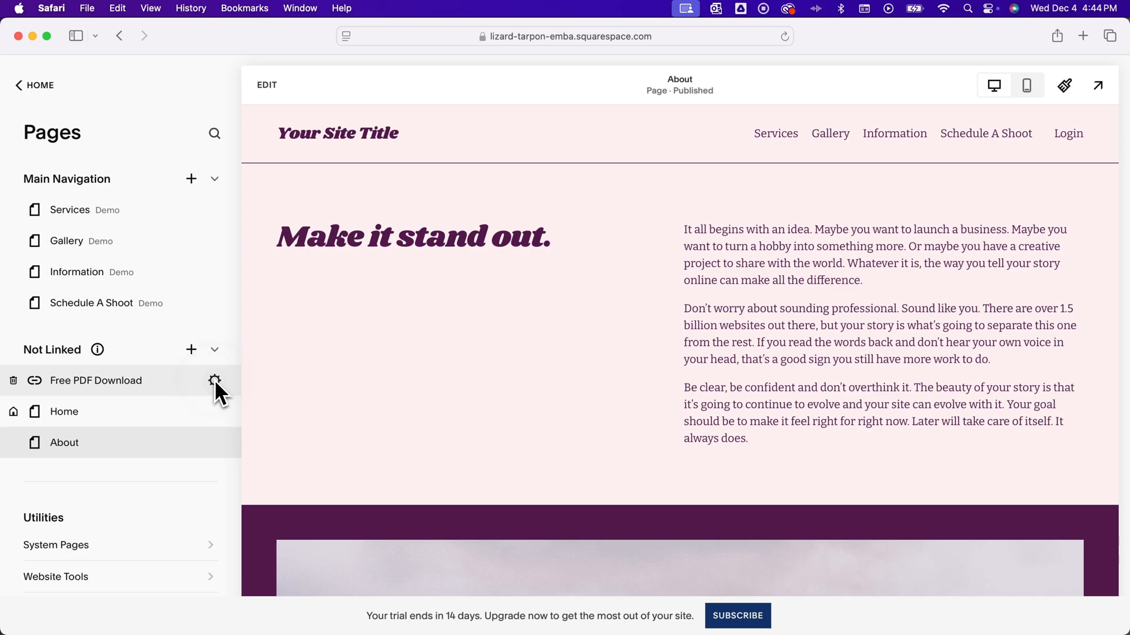
Step: Review the Free PDF Download link's settings and close them unchanged
left_click(214, 380)
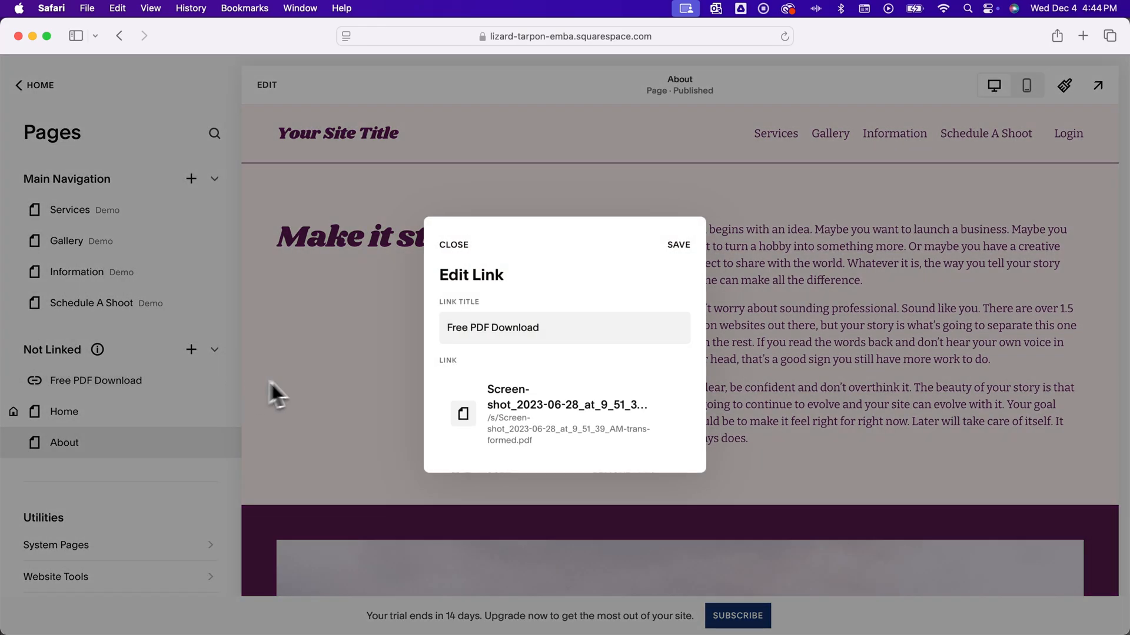
left_click(453, 245)
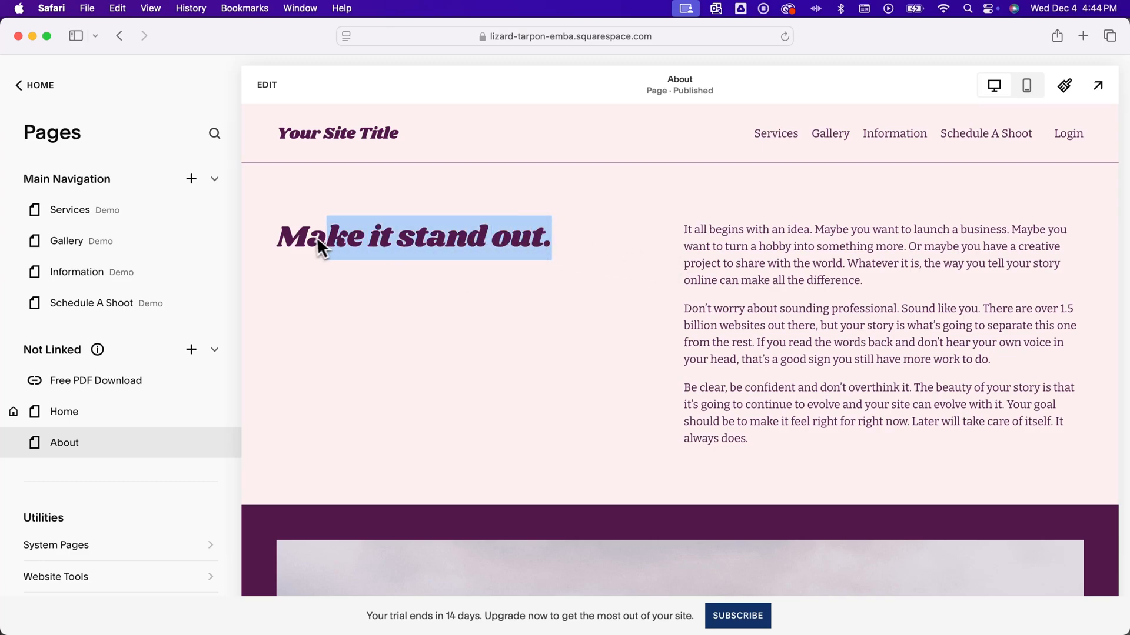
Step: Edit the About page and bring up the Learn more button's link options
left_click(265, 85)
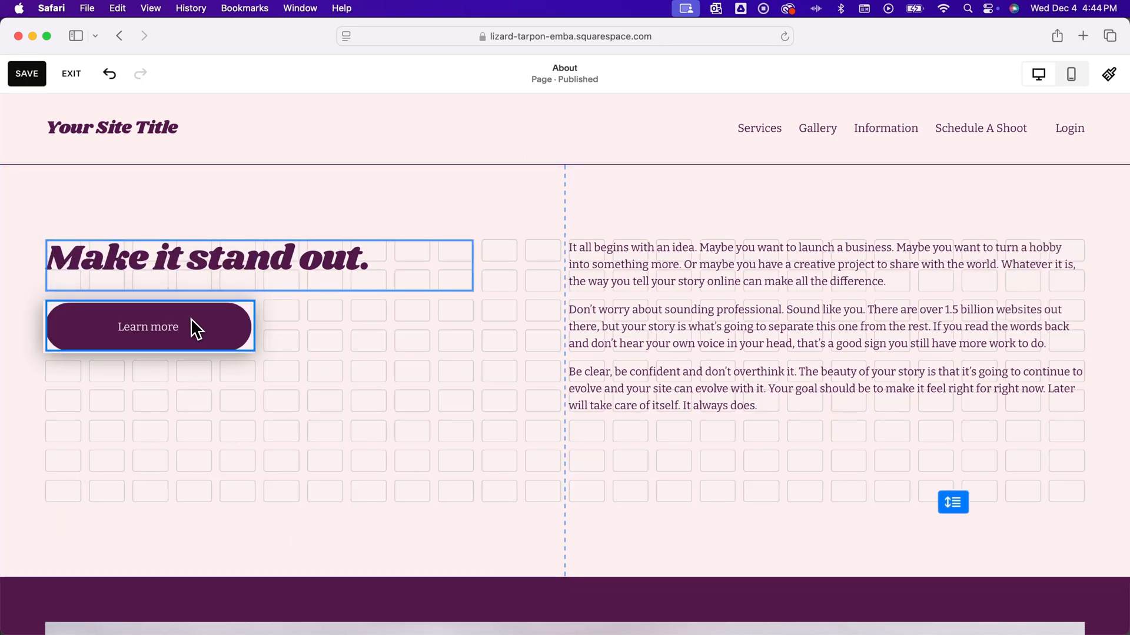
left_click(149, 326)
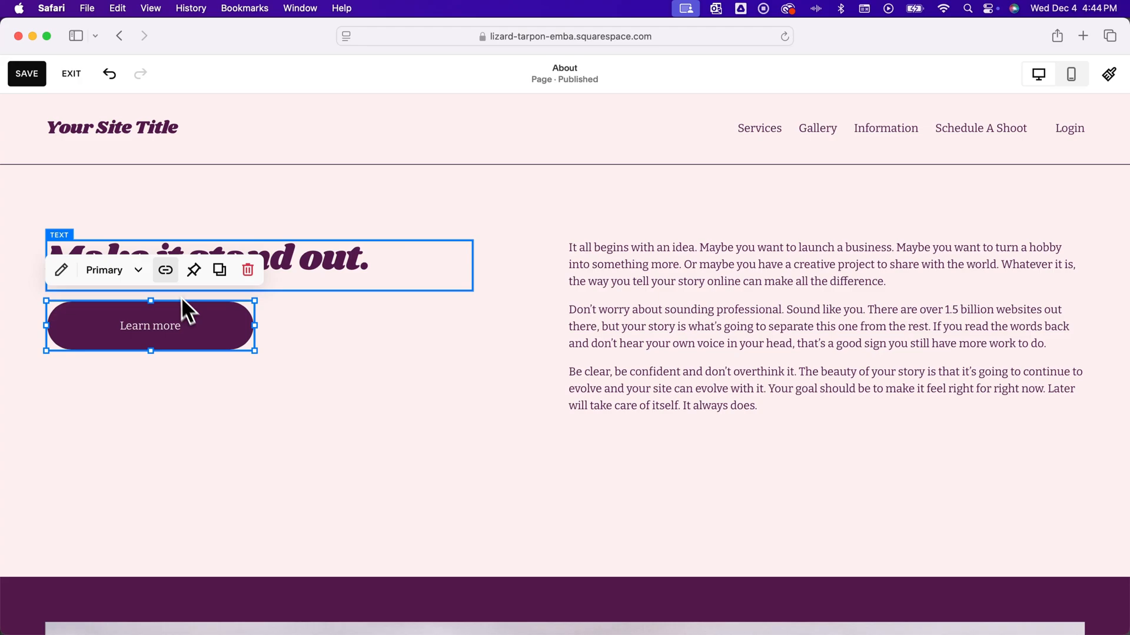
left_click(165, 269)
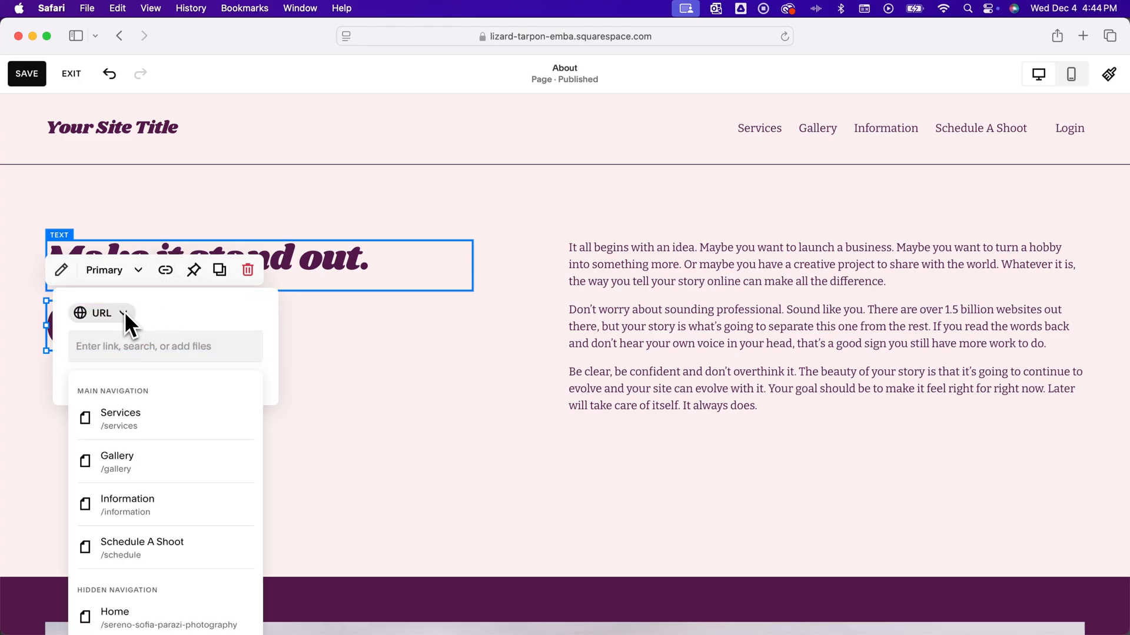
Step: Link the Learn more button to the uploaded screenshot PDF as a File link
left_click(101, 313)
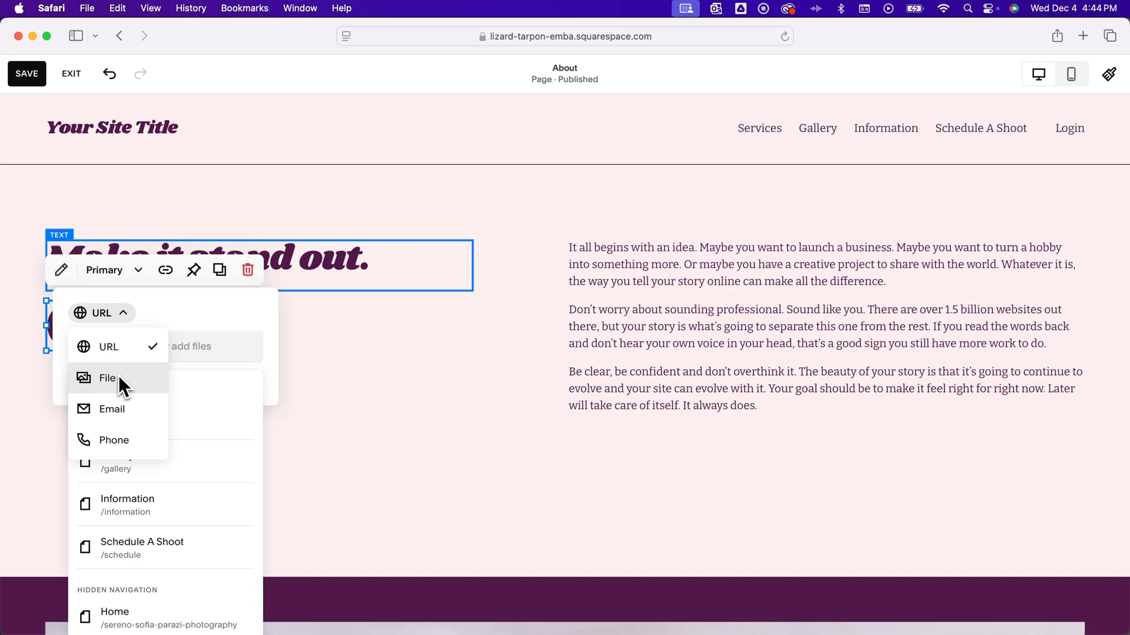
left_click(107, 378)
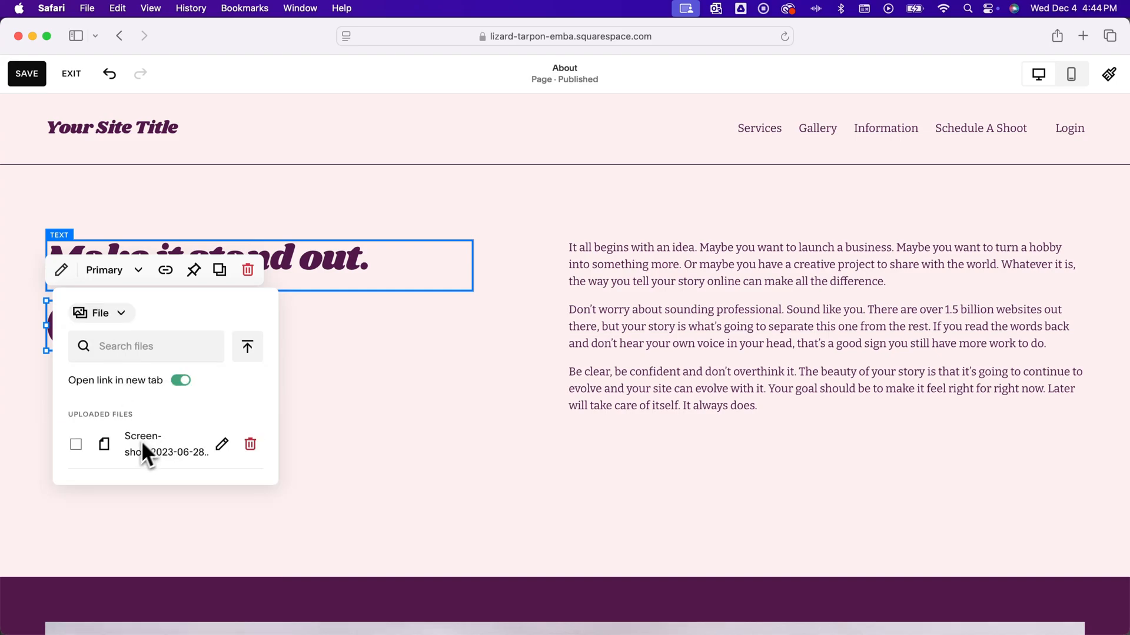
left_click(166, 444)
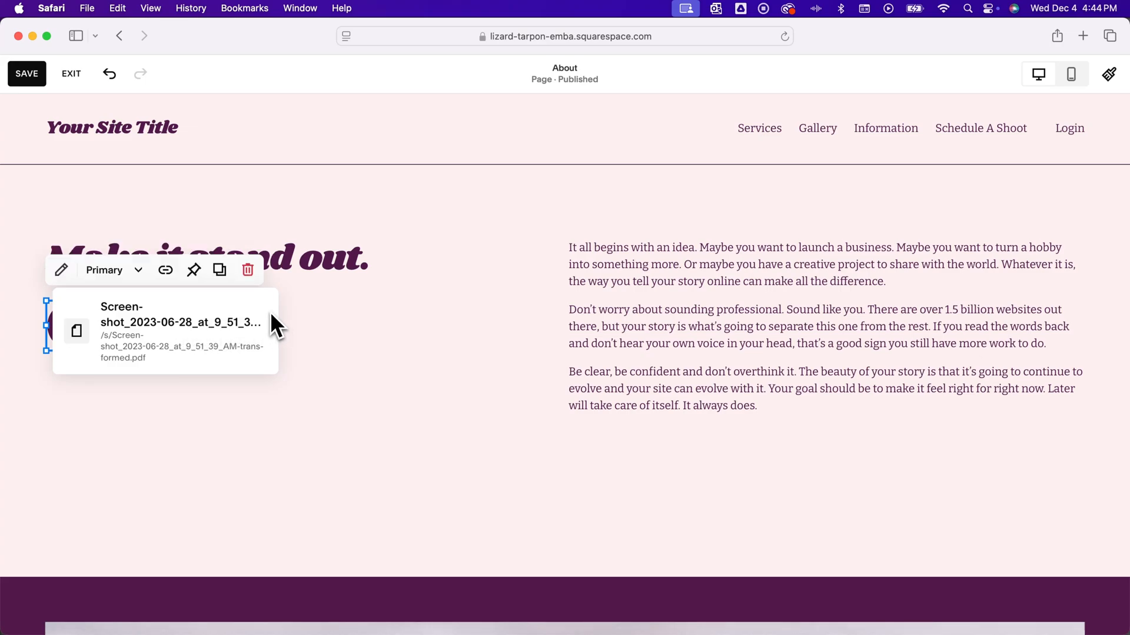
mouse_move(310, 328)
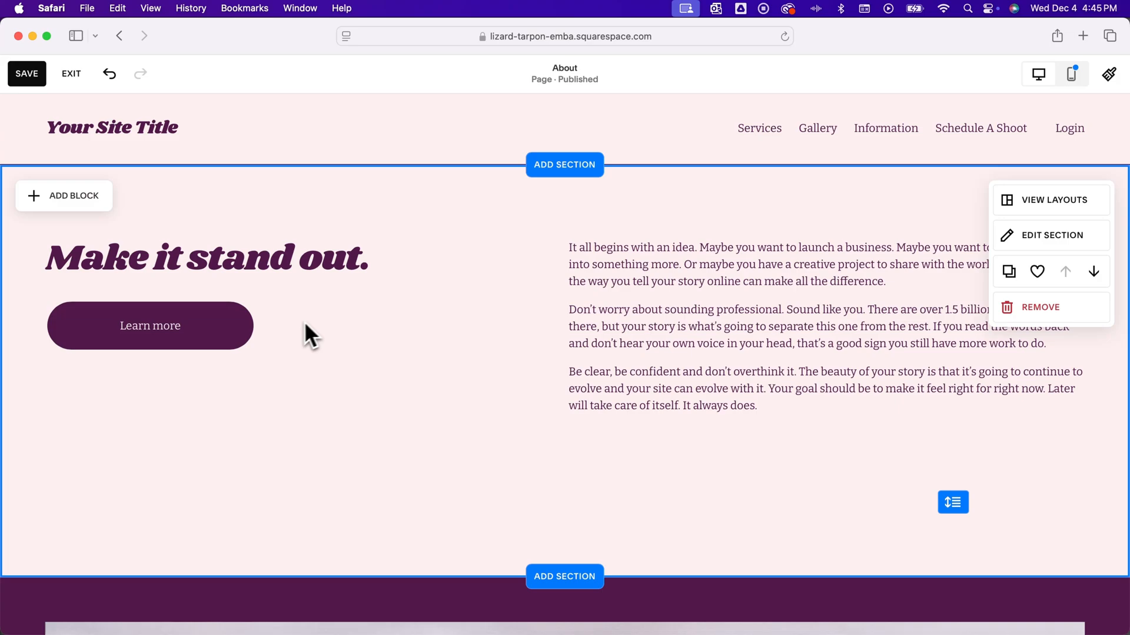
Step: Select the Learn more button and show its Content settings with the attached link
left_click(150, 325)
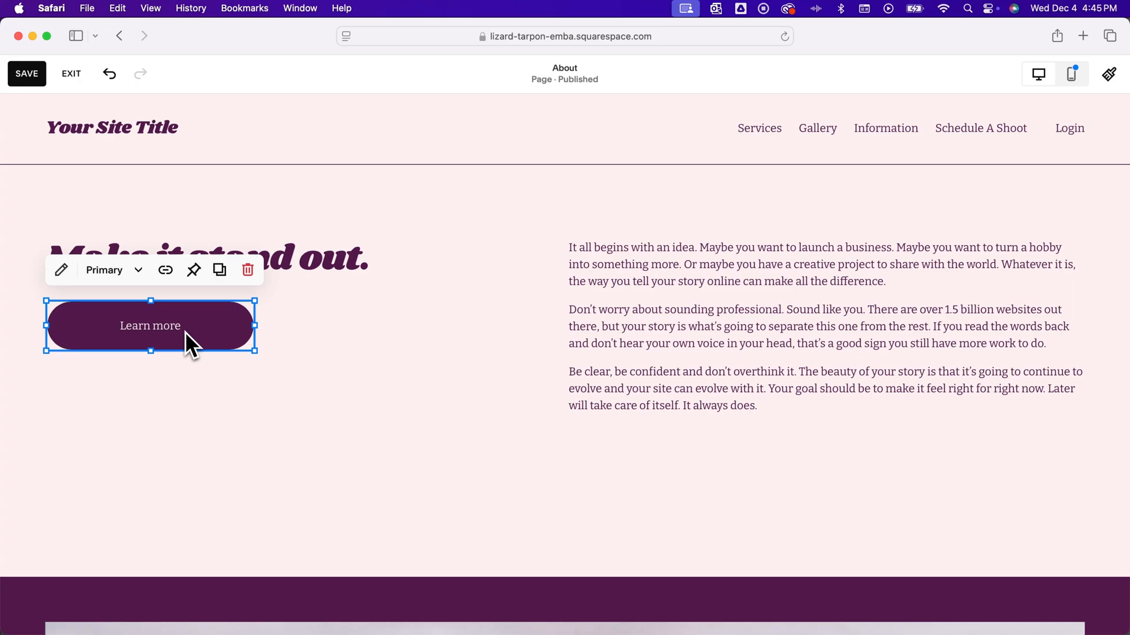
left_click(165, 271)
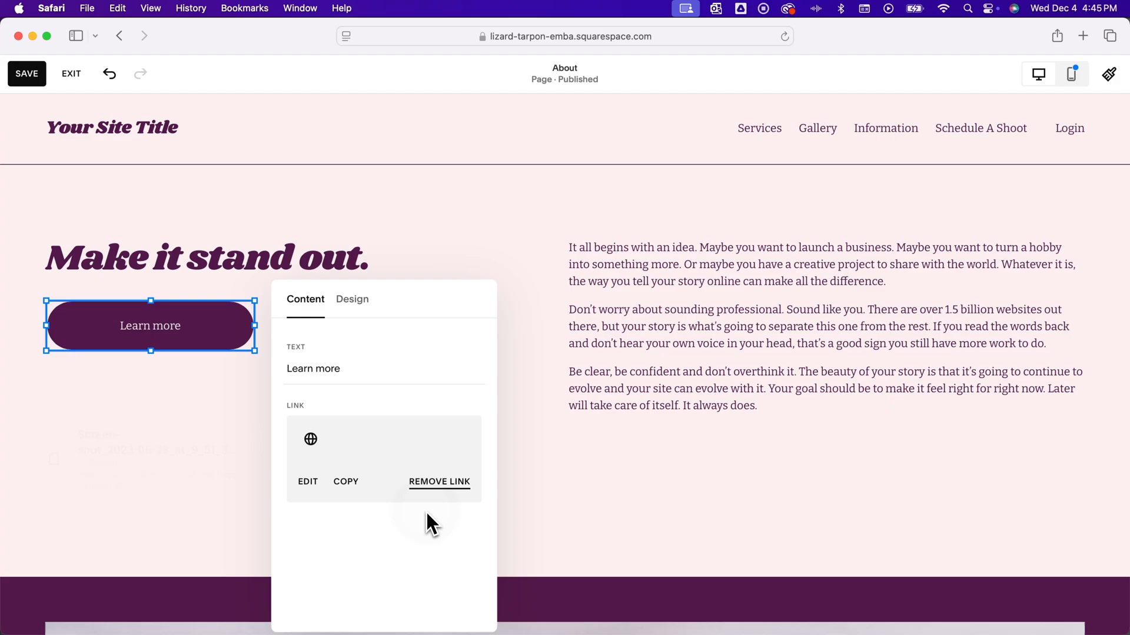
Step: Remove the button's current link and start a new File-type link listing the uploaded PDF
left_click(439, 482)
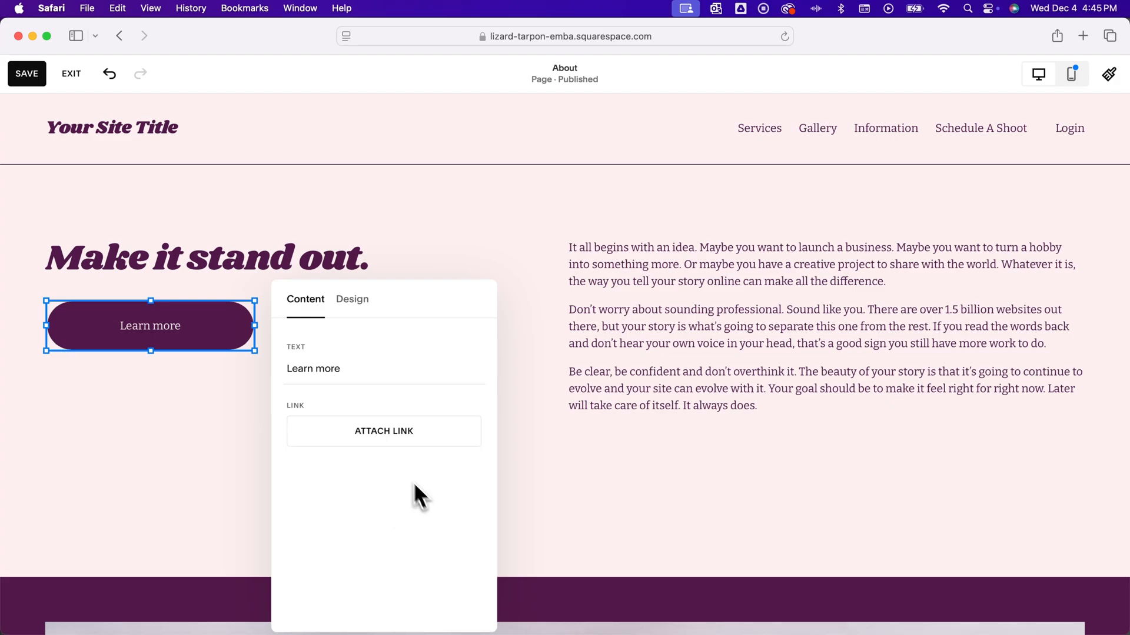
left_click(384, 431)
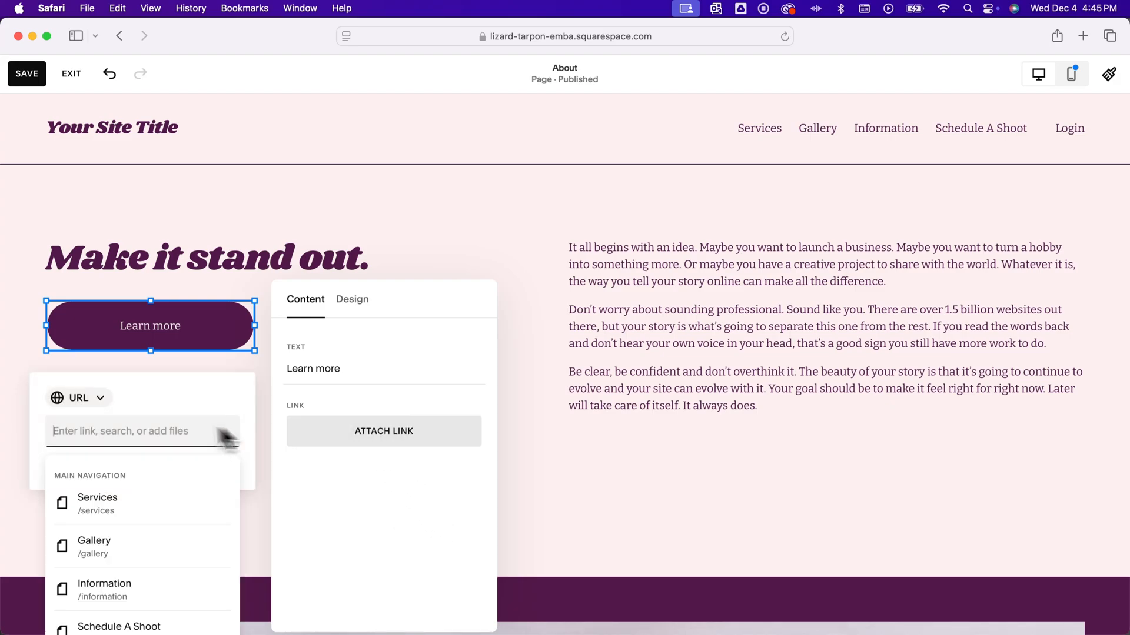
left_click(78, 396)
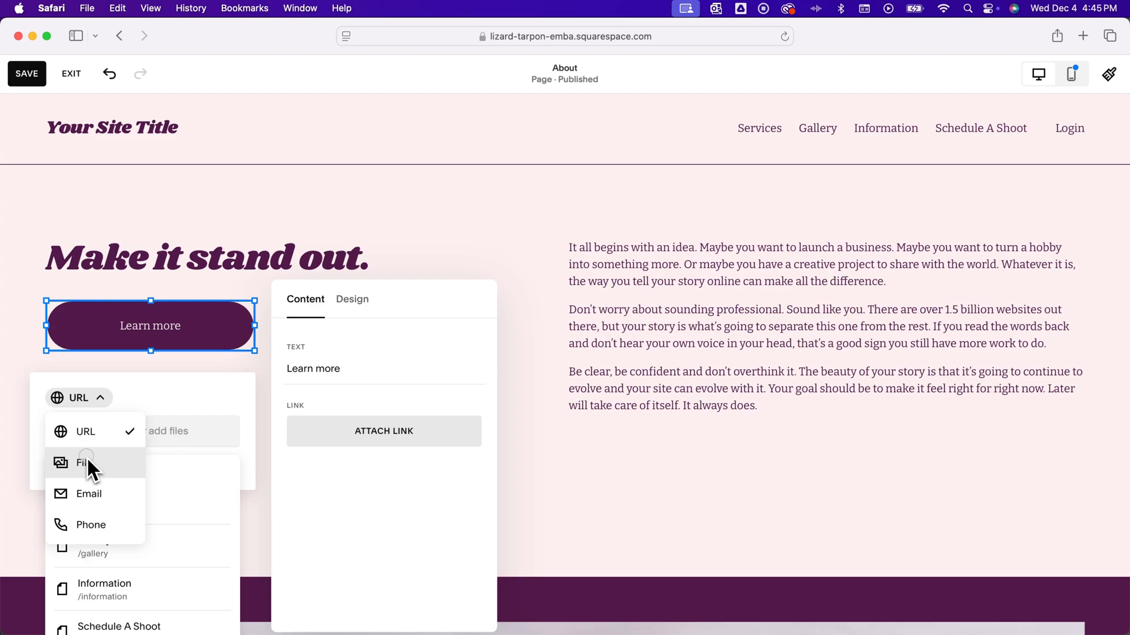
left_click(82, 463)
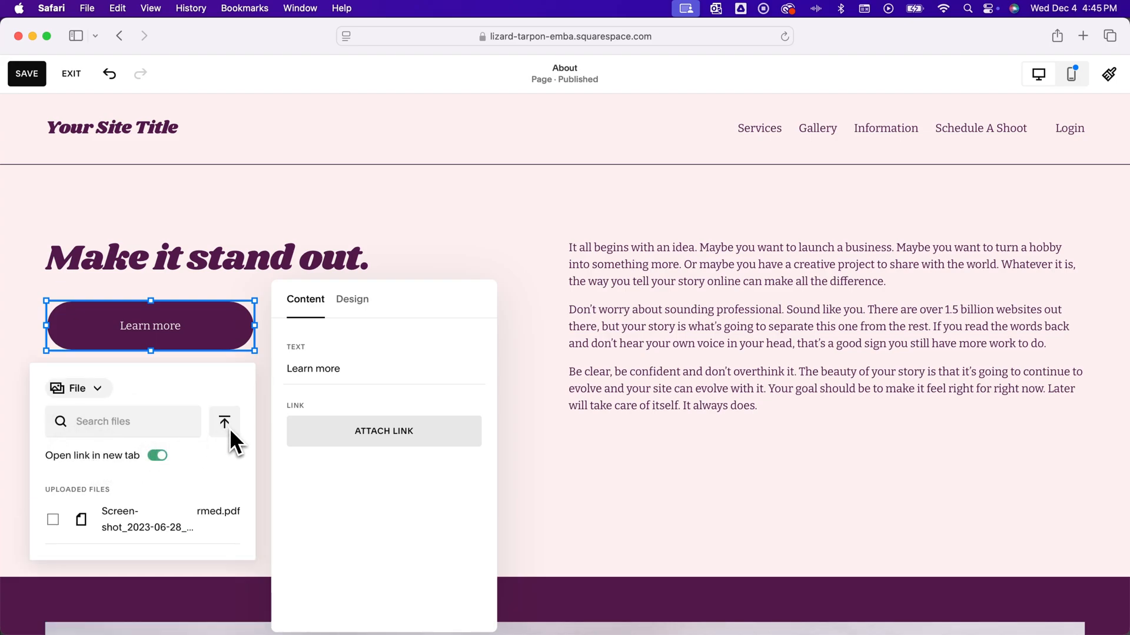
mouse_move(233, 435)
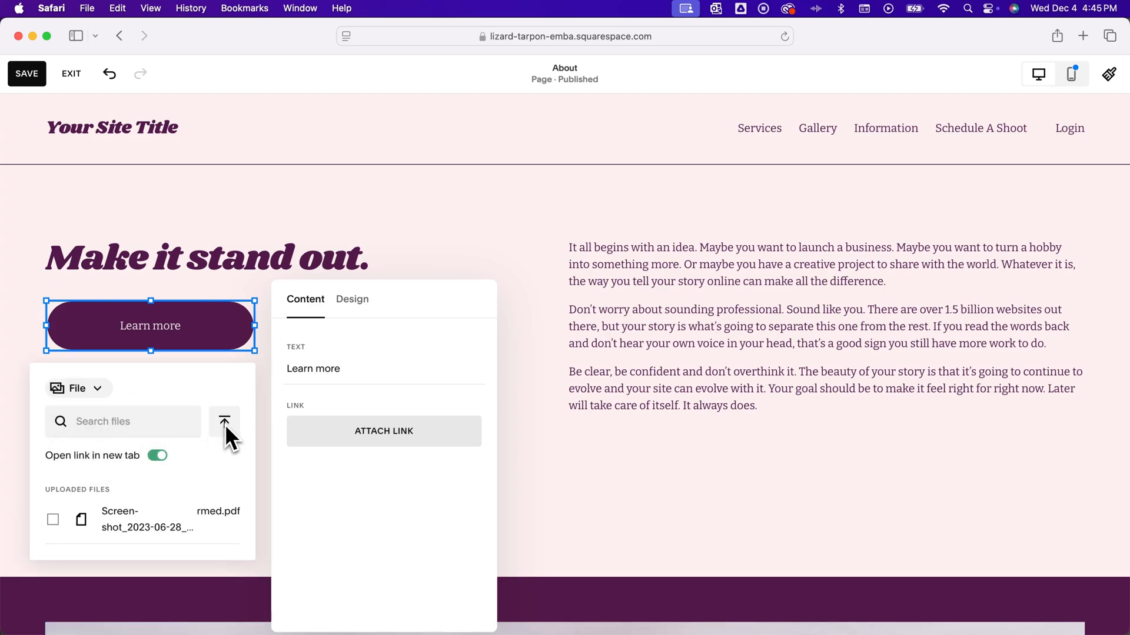